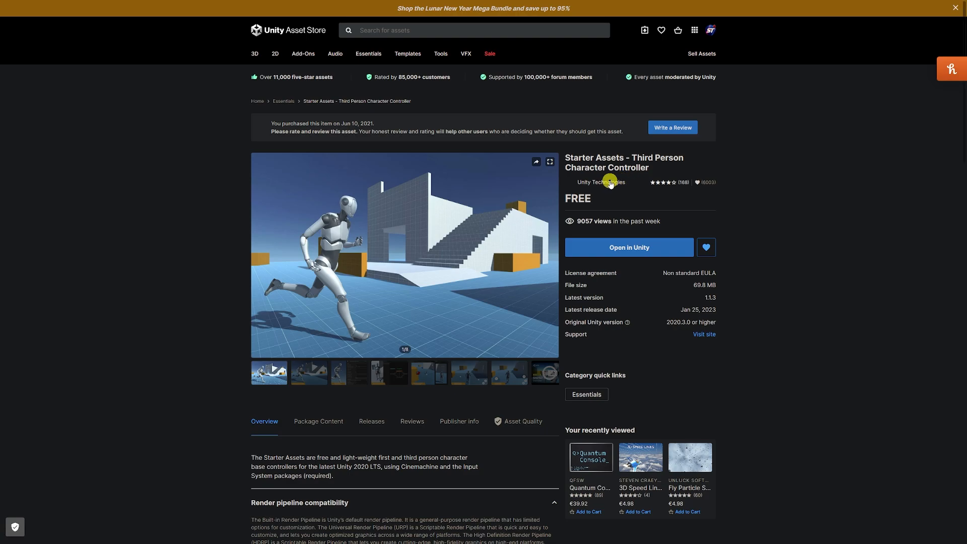
mouse_move(587, 198)
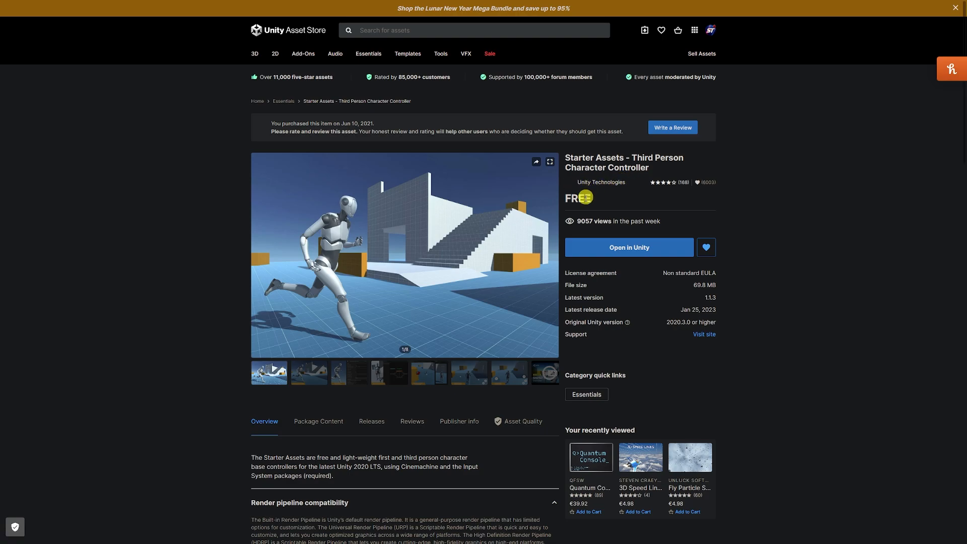
Download Starter Assets – Third Person Character Controller from My Assets in Package Manager.
left_click(628, 247)
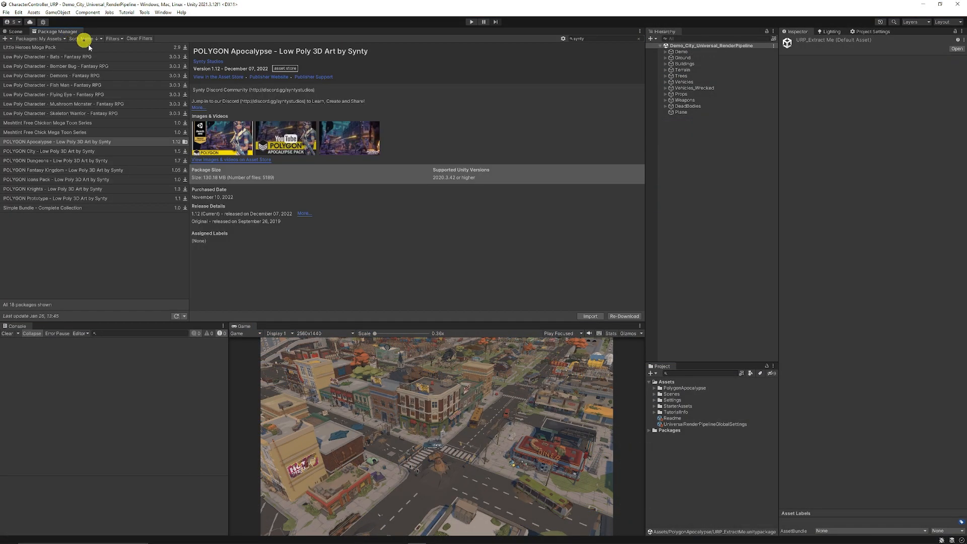
left_click(41, 38)
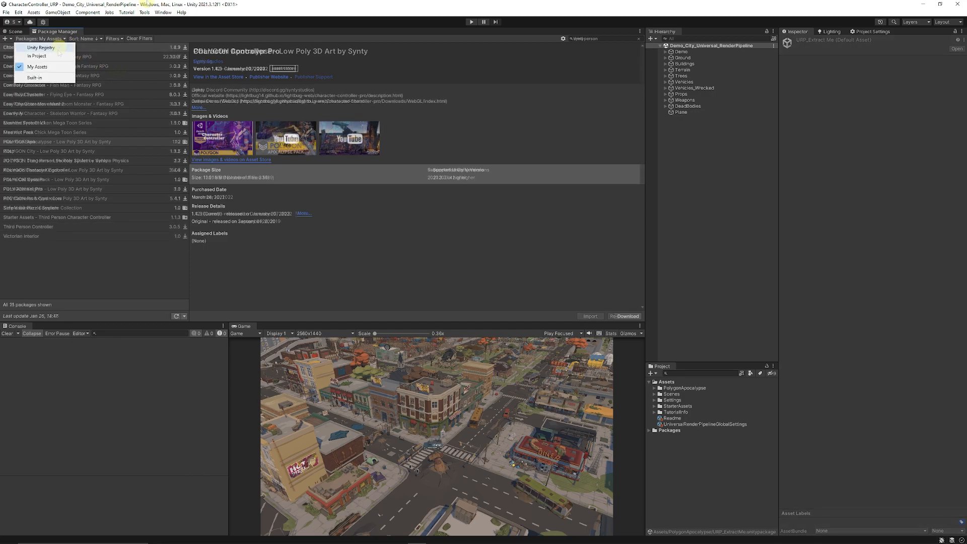
left_click(160, 13)
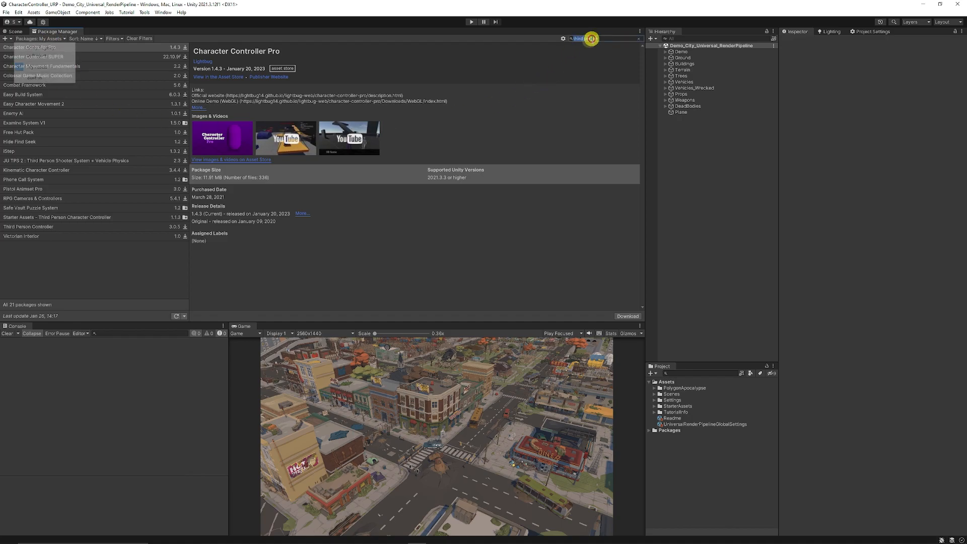
left_click(57, 217)
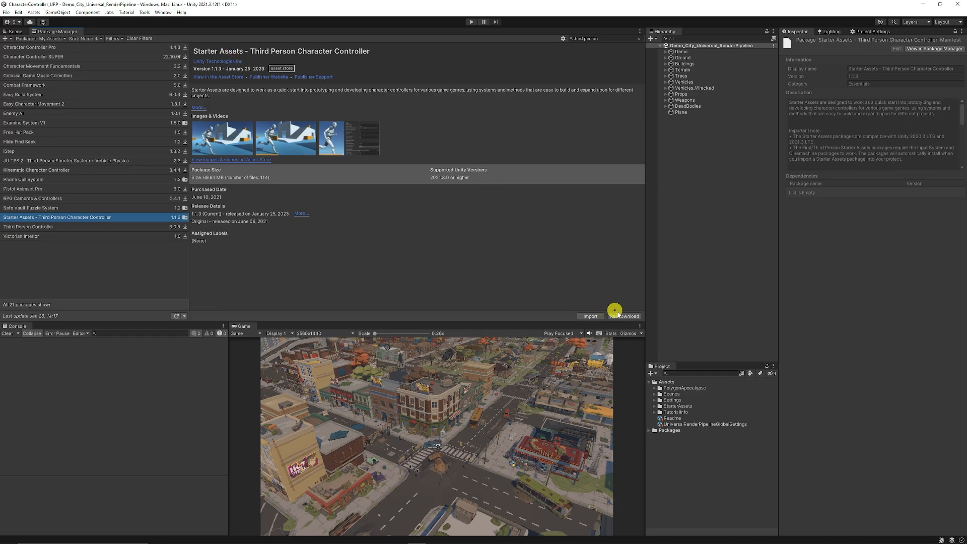
left_click(624, 316)
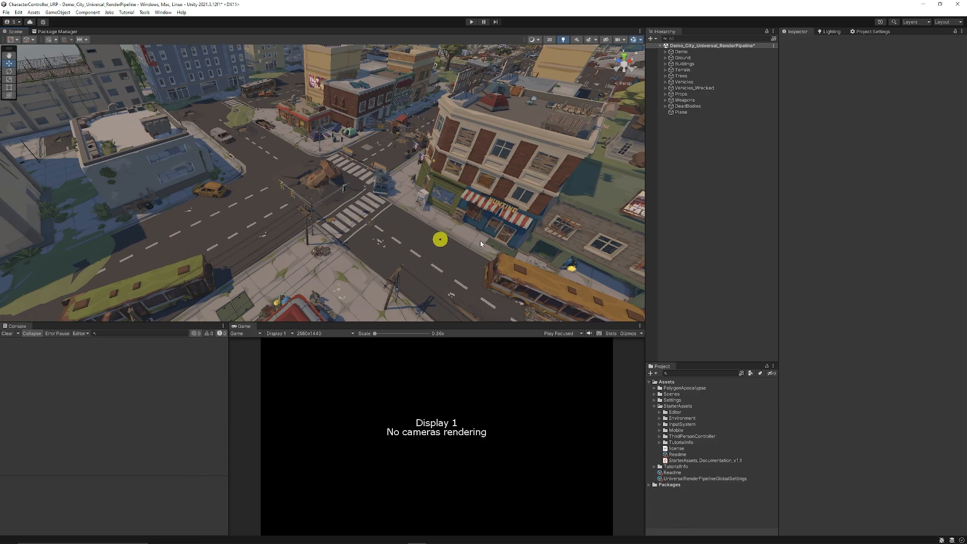
mouse_move(707, 443)
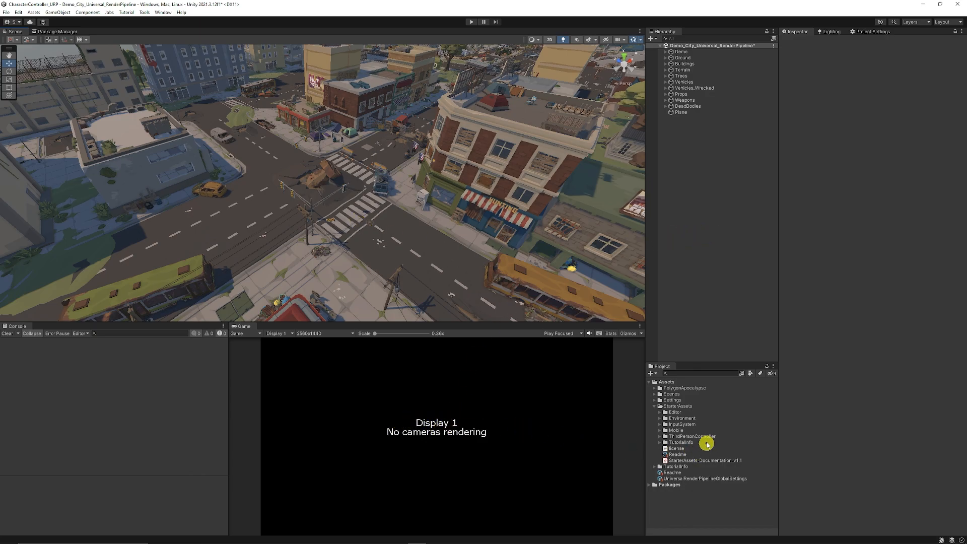
Inspect the MainCamera, PlayerArmature and NestedParentArmature_Unpack prefabs in ThirdPersonController > Prefabs.
left_click(664, 436)
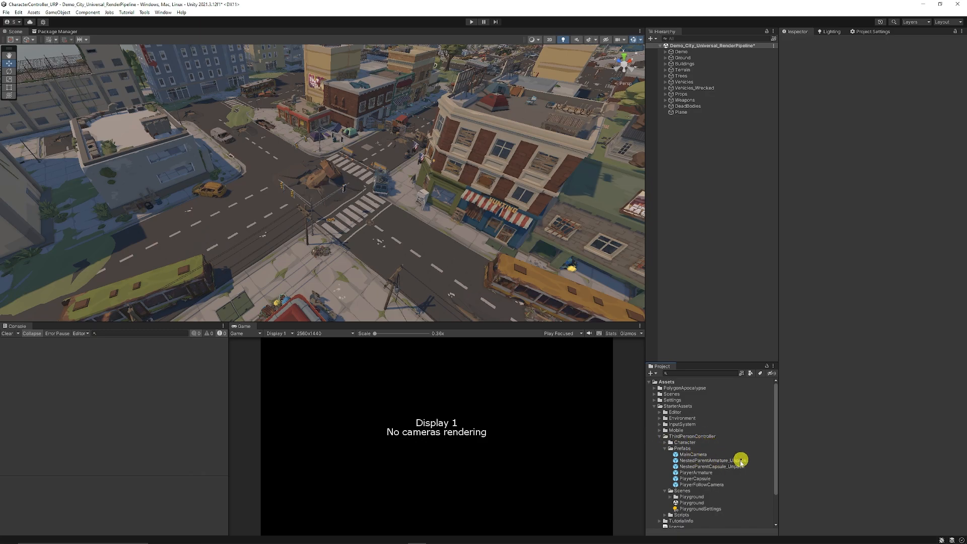
mouse_move(706, 468)
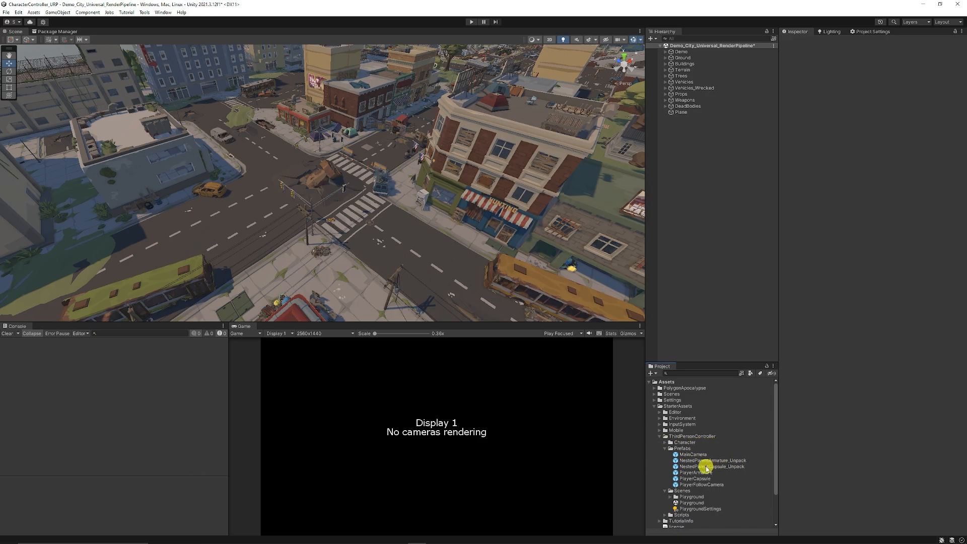
left_click(709, 460)
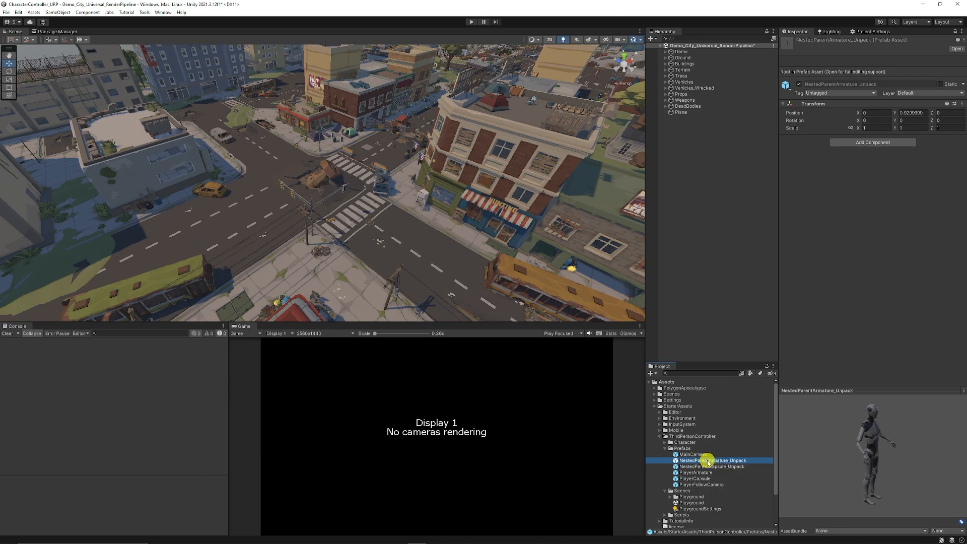
left_click(689, 454)
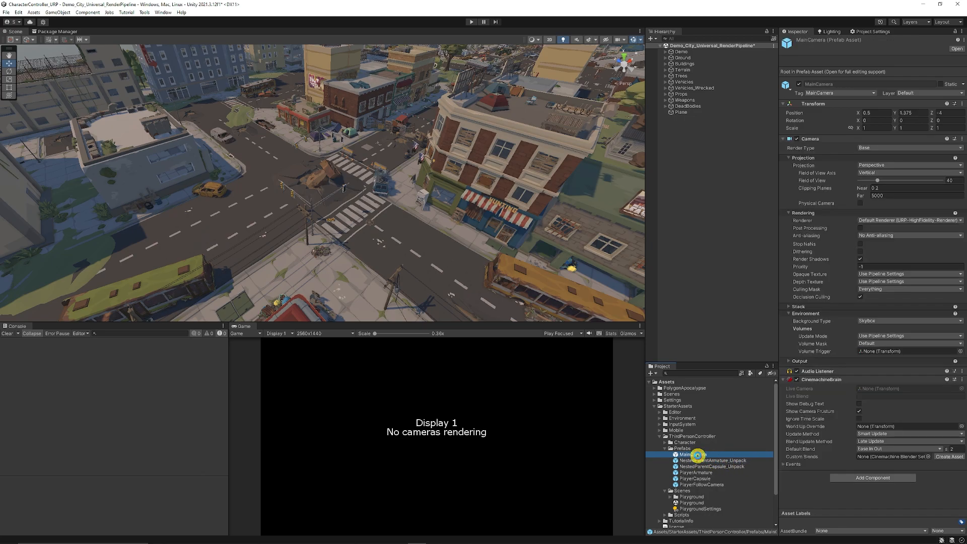
left_click(695, 472)
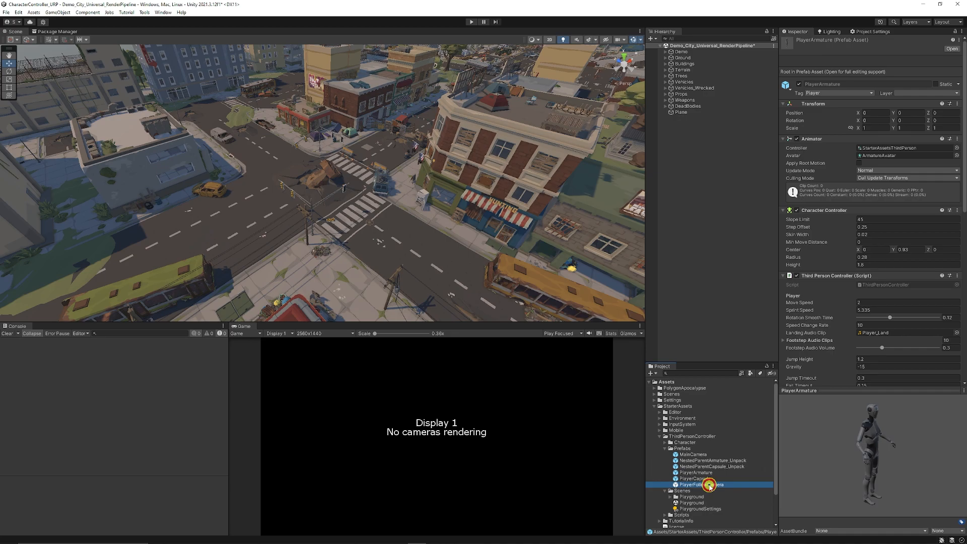
left_click(713, 459)
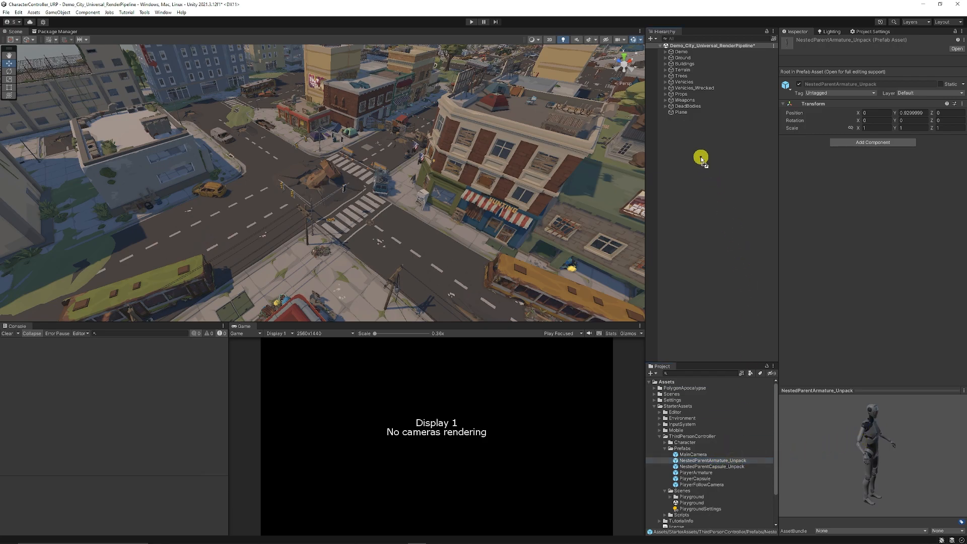
Add NestedParentArmature_Unpack to the street and import Knight D Pelegrini into a Mixamo Character folder.
right_click(701, 118)
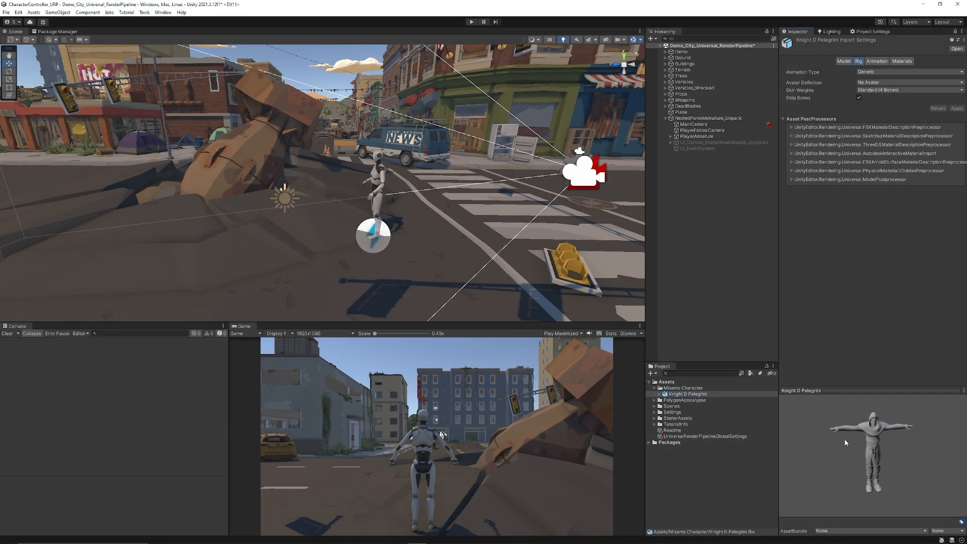
Set the knight FBX rig to Humanoid, extract its material, and start extracting textures.
left_click(688, 394)
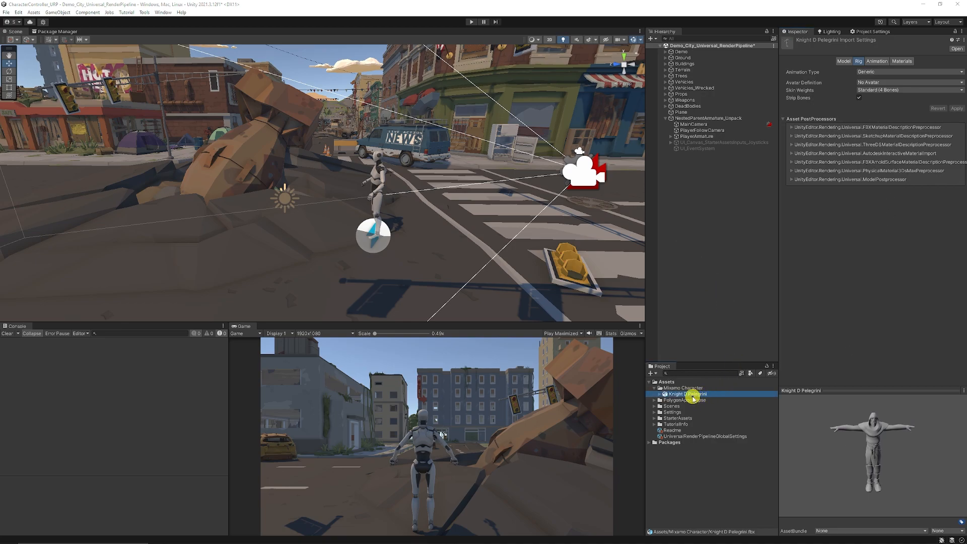
mouse_move(691, 395)
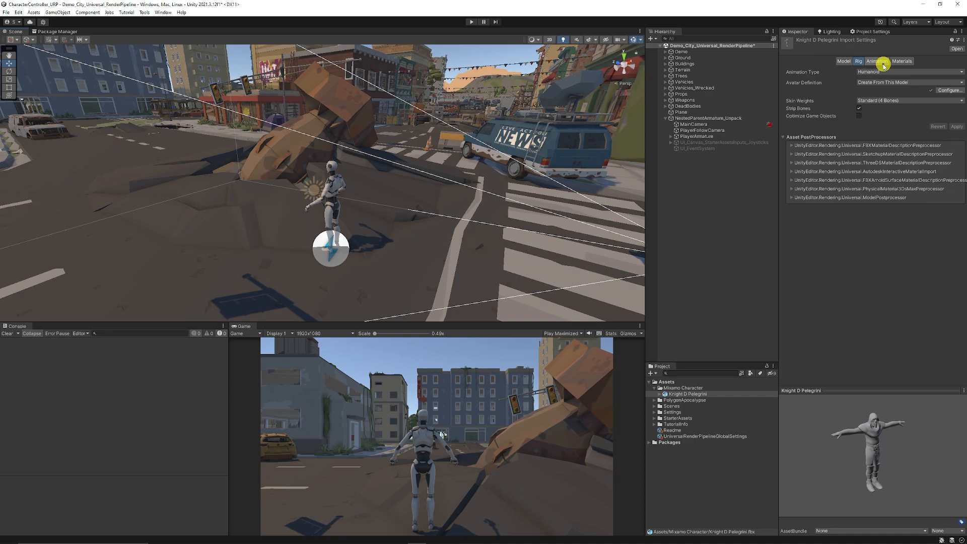
left_click(901, 61)
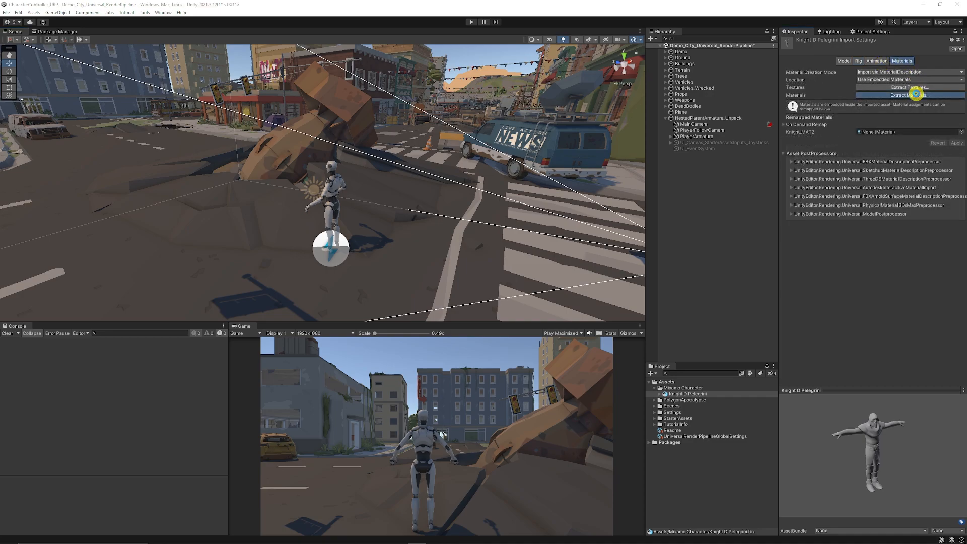
left_click(910, 95)
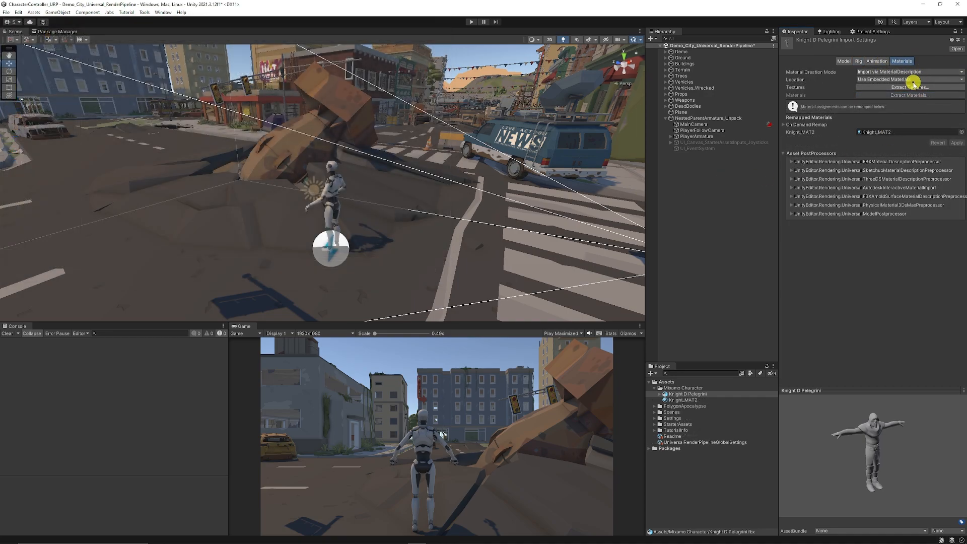
left_click(909, 87)
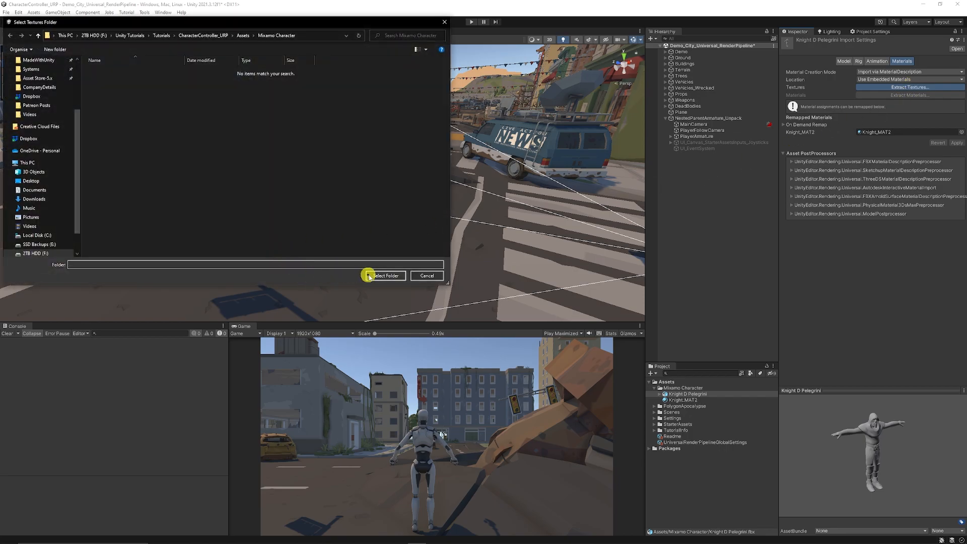
Save the knight textures into Mixamo Character and drag Knight D Pelegrini into the Hierarchy.
left_click(383, 276)
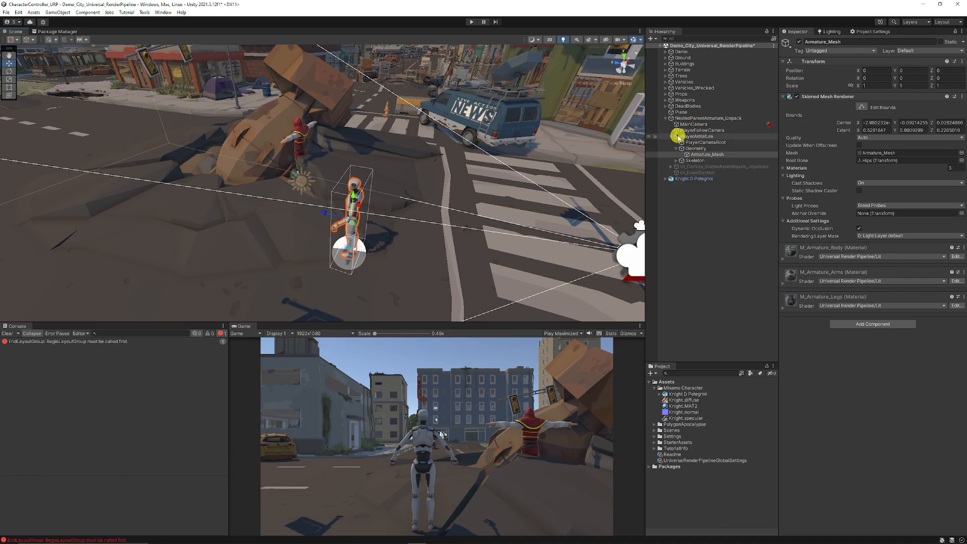
Delete Armature_Mesh under PlayerArmature > Geometry and put Knight D Pelegrini in its place.
left_click(706, 142)
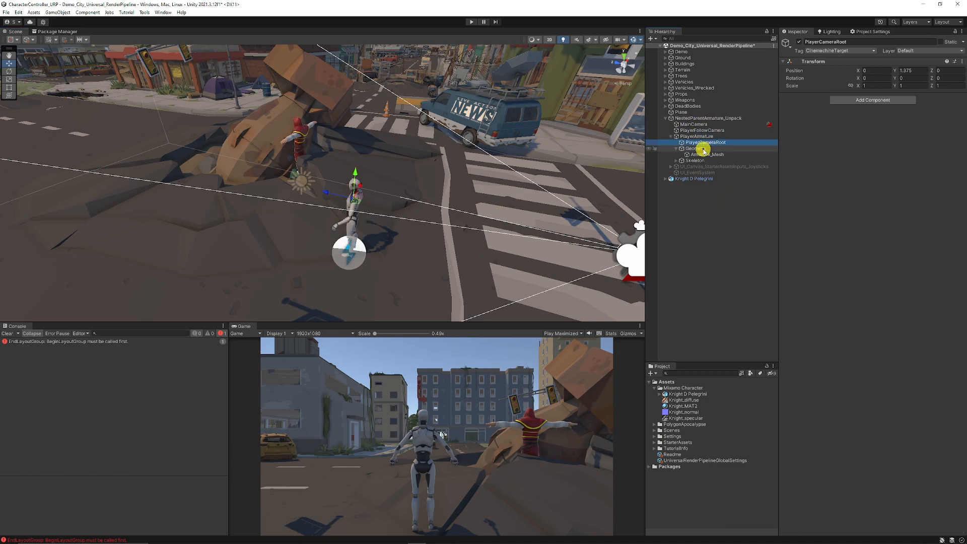
left_click(707, 154)
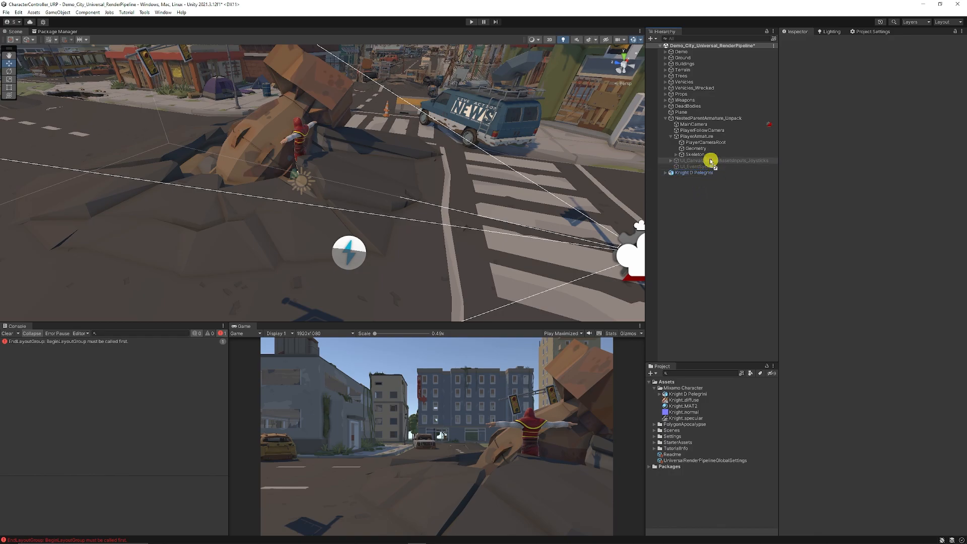
left_click(709, 154)
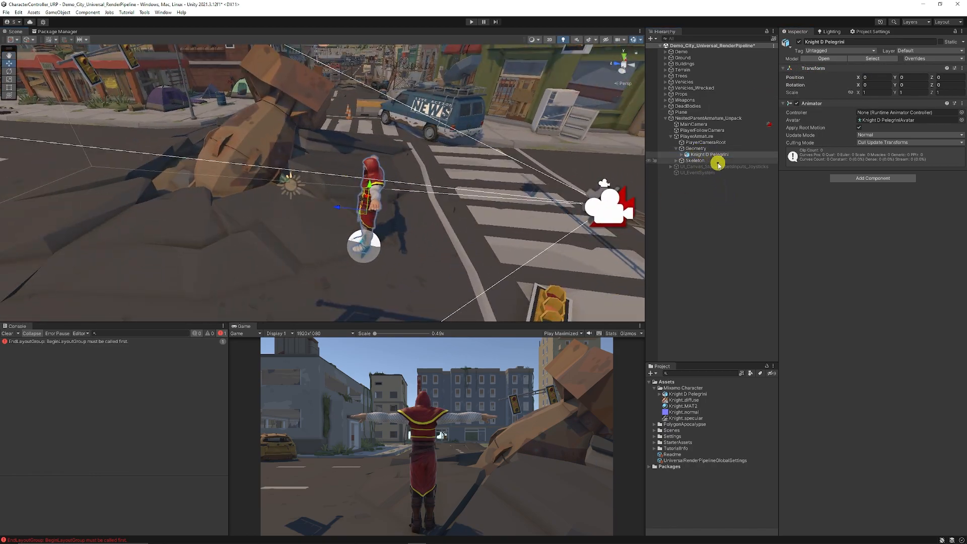
left_click(696, 136)
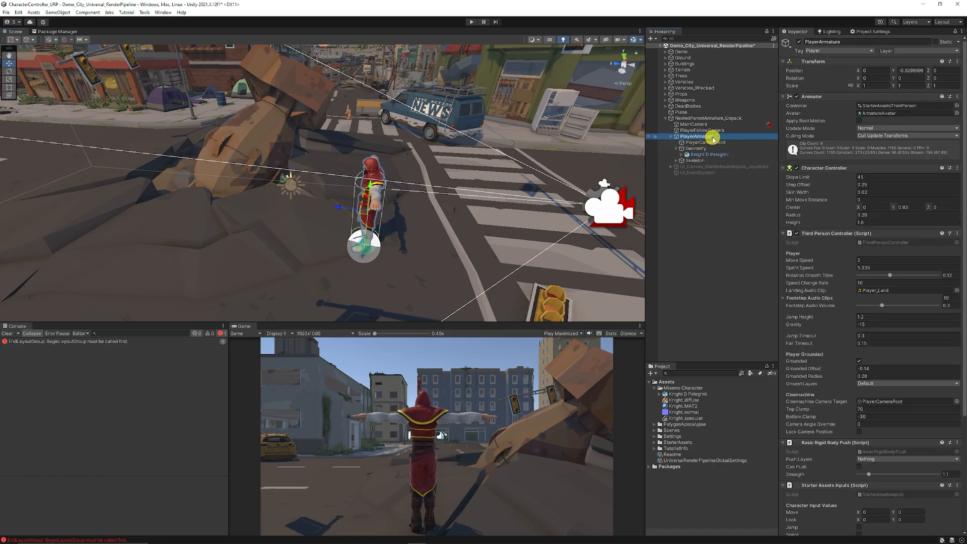
mouse_move(824, 106)
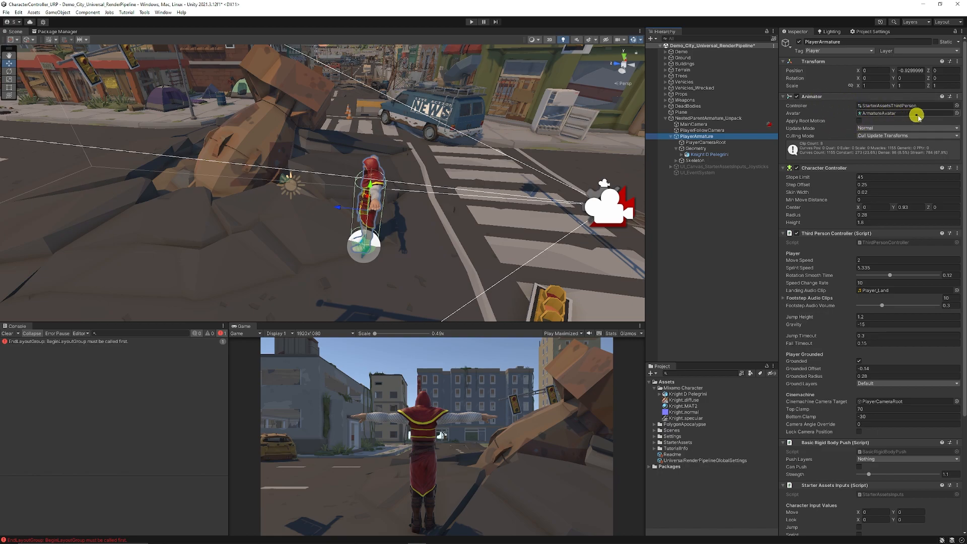
mouse_move(881, 113)
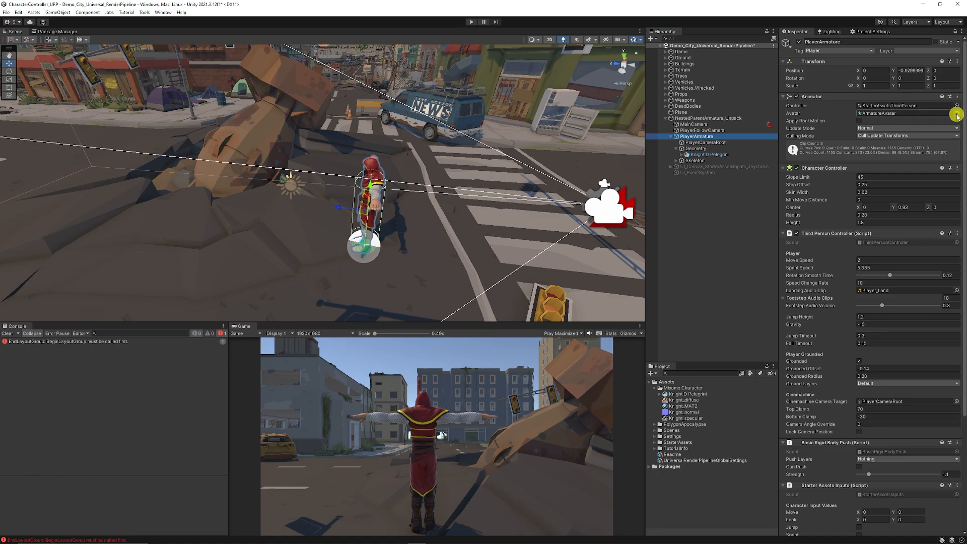
Set the PlayerArmature Animator's Avatar to Knight D PelegriniAvatar.
left_click(954, 115)
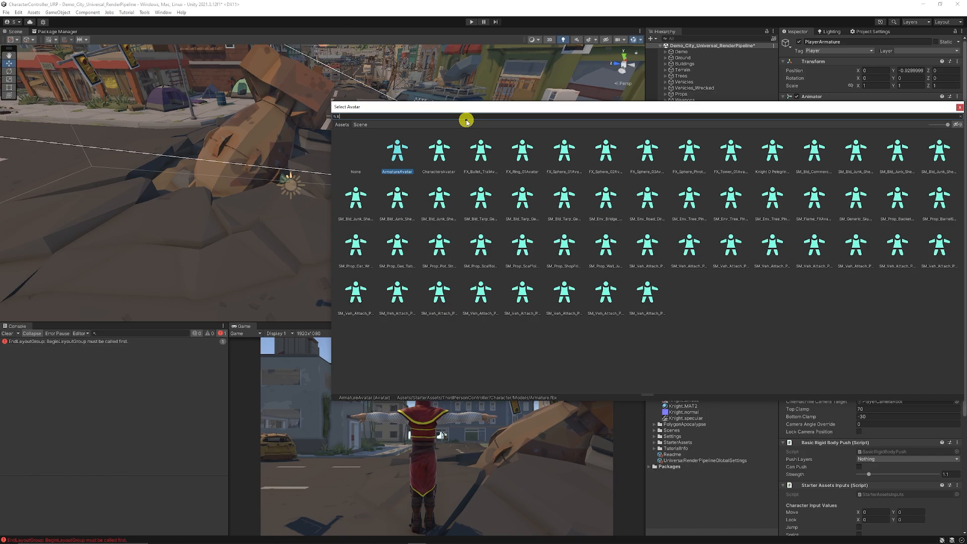
type("knight")
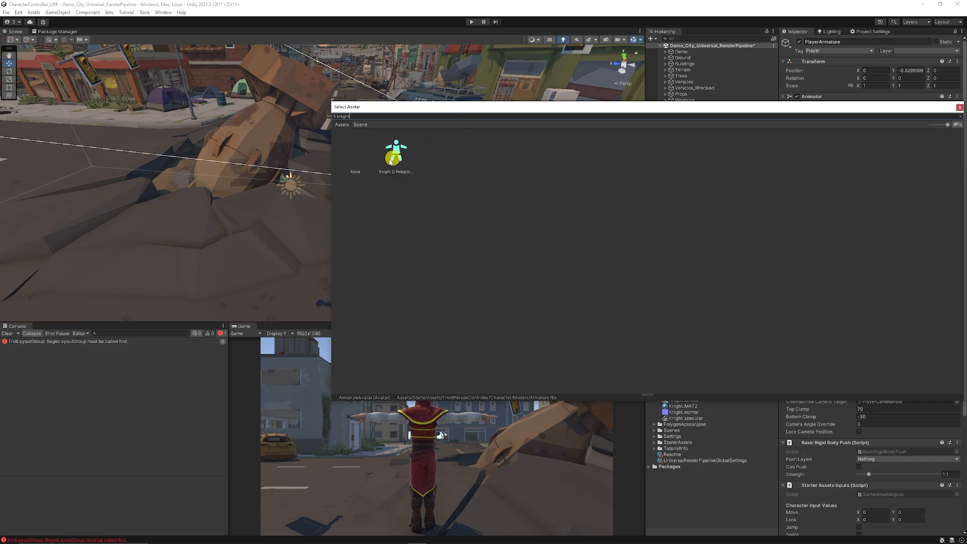
left_click(395, 151)
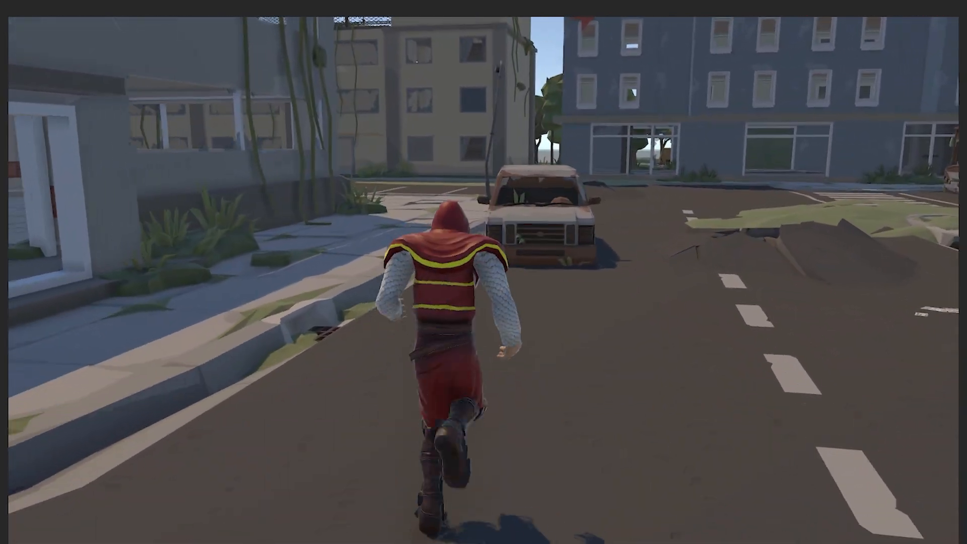
Play-test the knight running down the city street with W, then exit Play mode.
key("w")
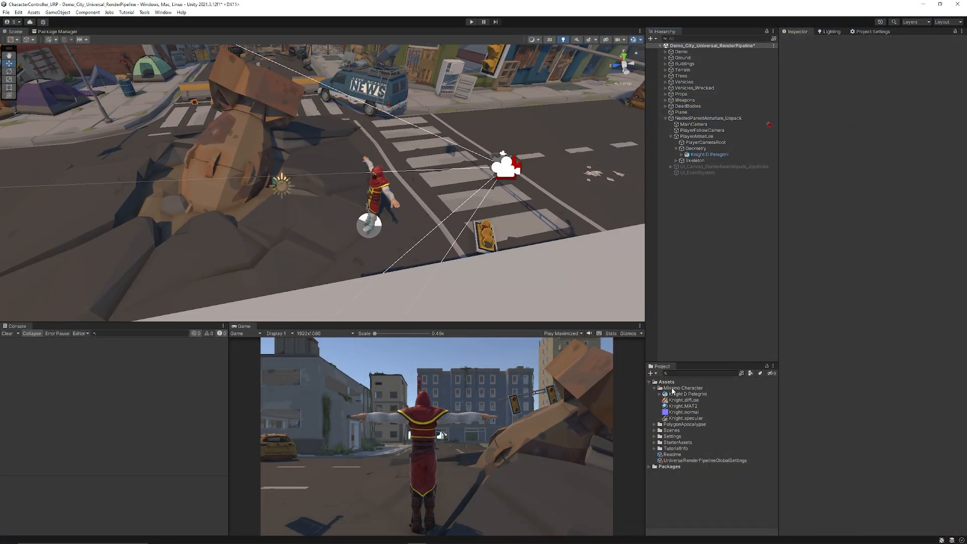
Browse PolygonApocalypse character prefabs and pick SM_Chr_RiotCop_Male_01 for the player.
left_click(654, 388)
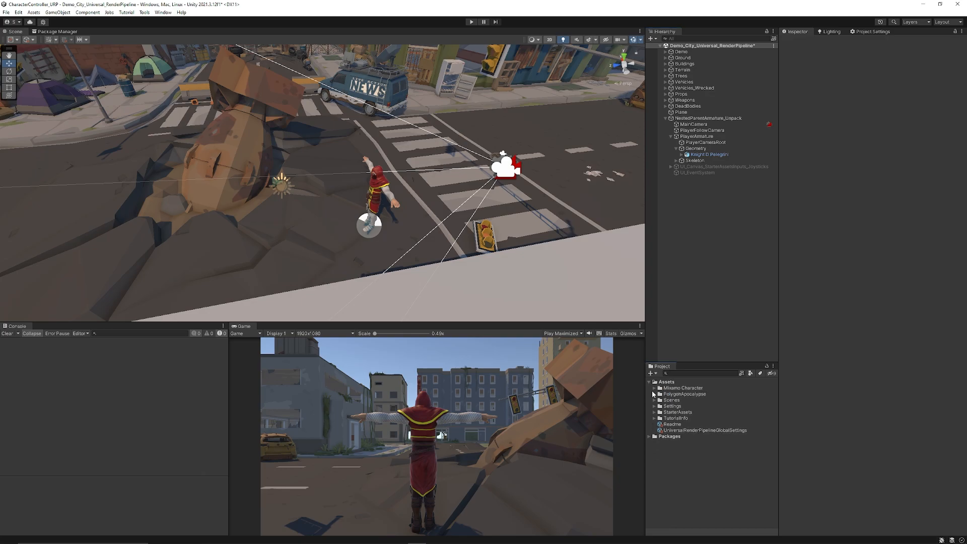
left_click(653, 394)
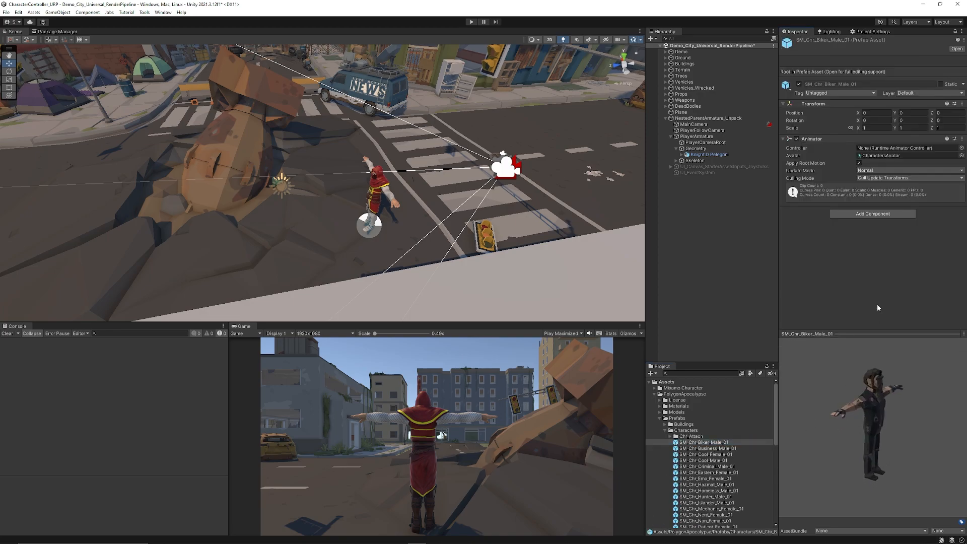
left_click(705, 447)
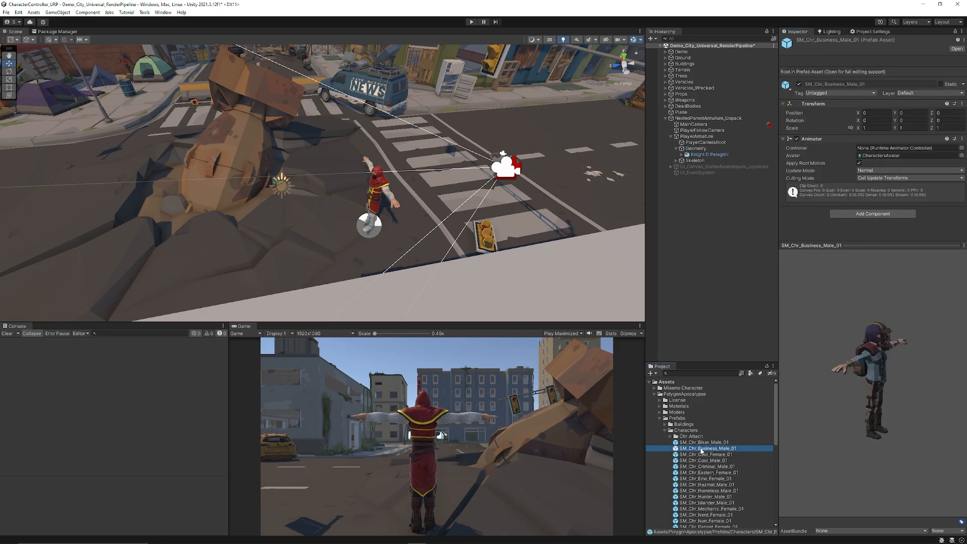
left_click(704, 477)
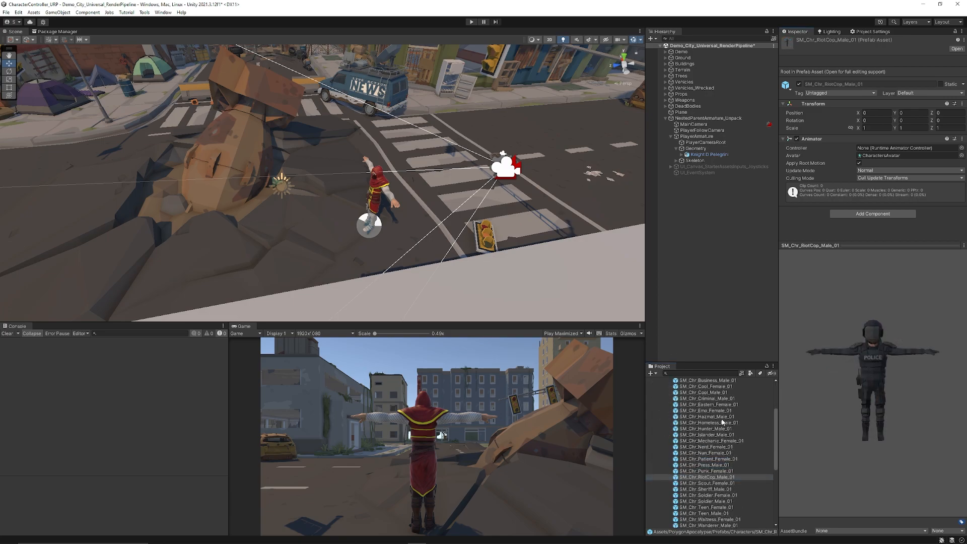
left_click(705, 476)
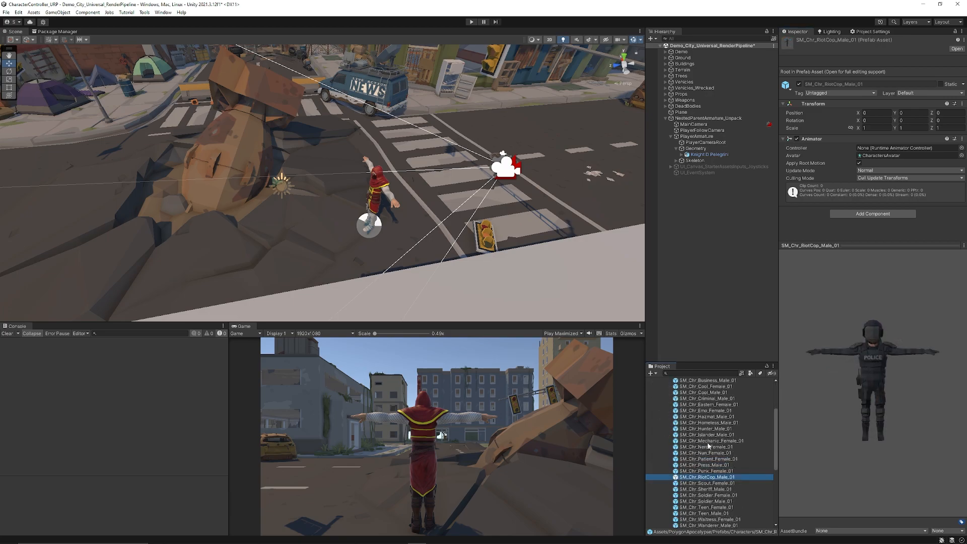
left_click(700, 178)
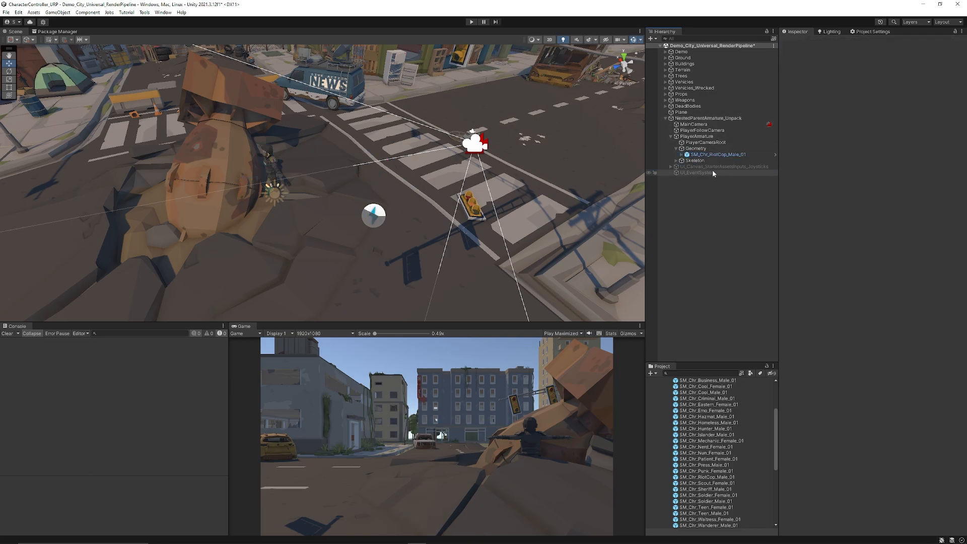
Reset the SM_Chr_RiotCop_Male_01 Transform to zero, then reselect PlayerArmature.
left_click(712, 154)
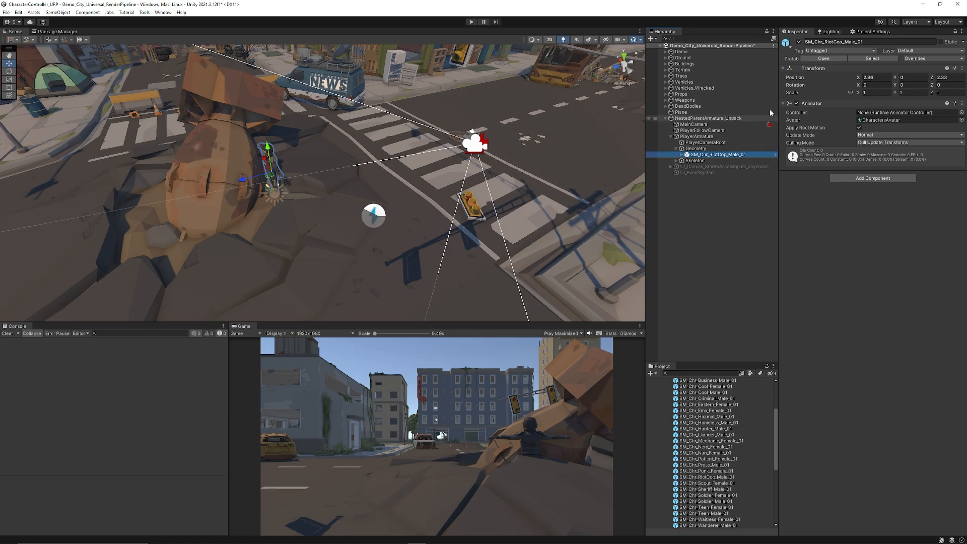
right_click(813, 68)
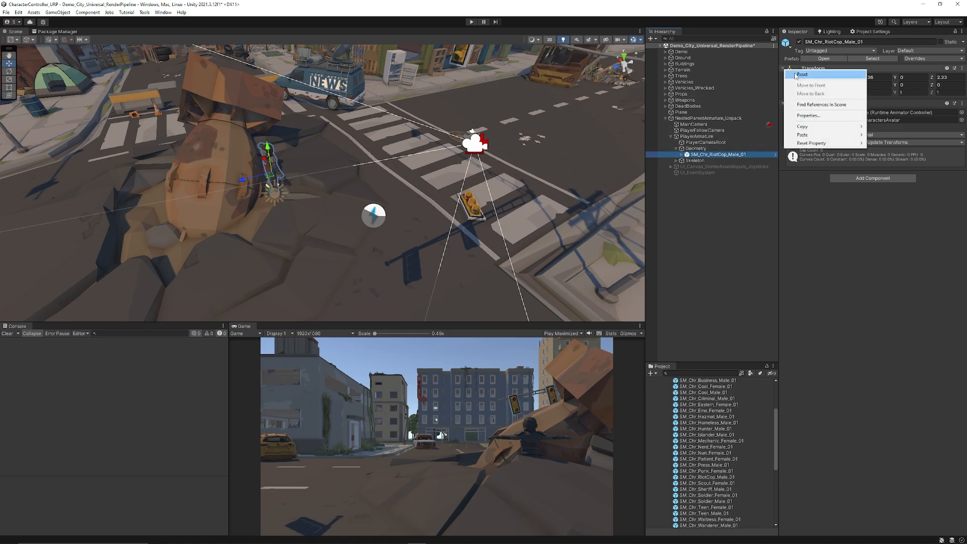
left_click(801, 74)
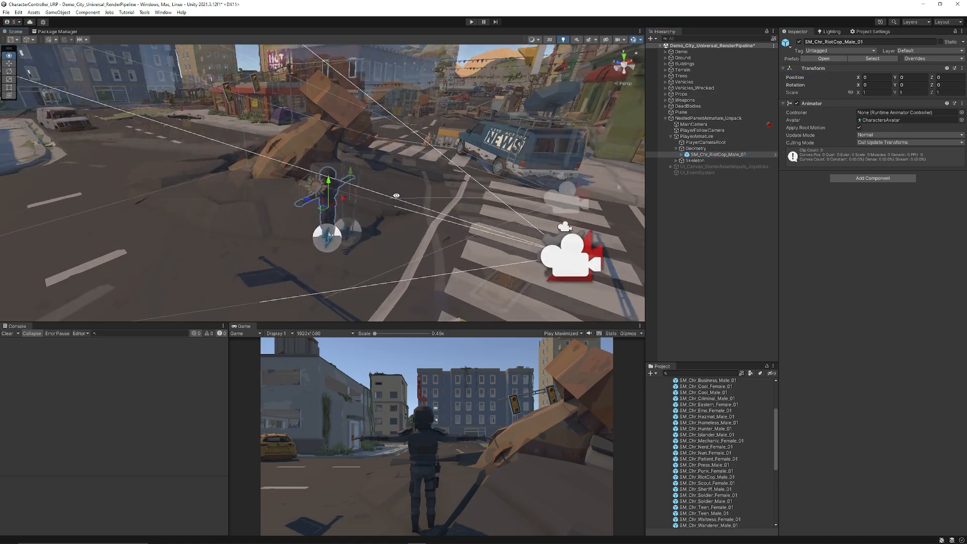
left_click(697, 136)
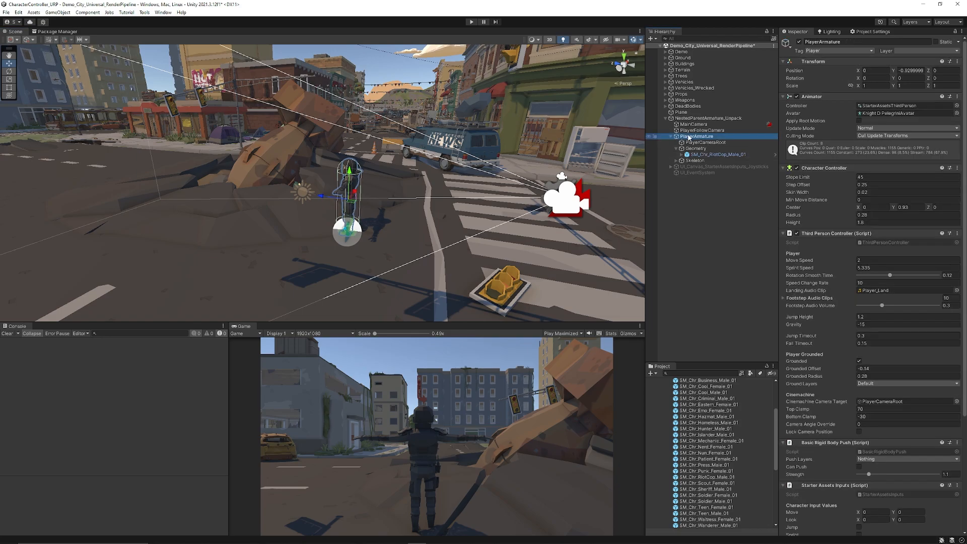
mouse_move(820, 115)
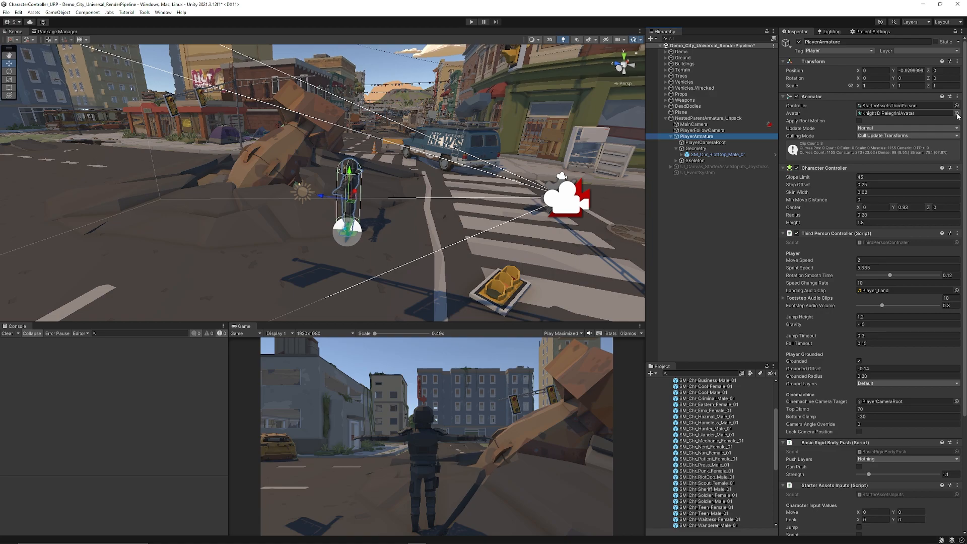
Ping the assigned avatar, then select the CharactersAvatar asset used by the riot cop.
left_click(957, 113)
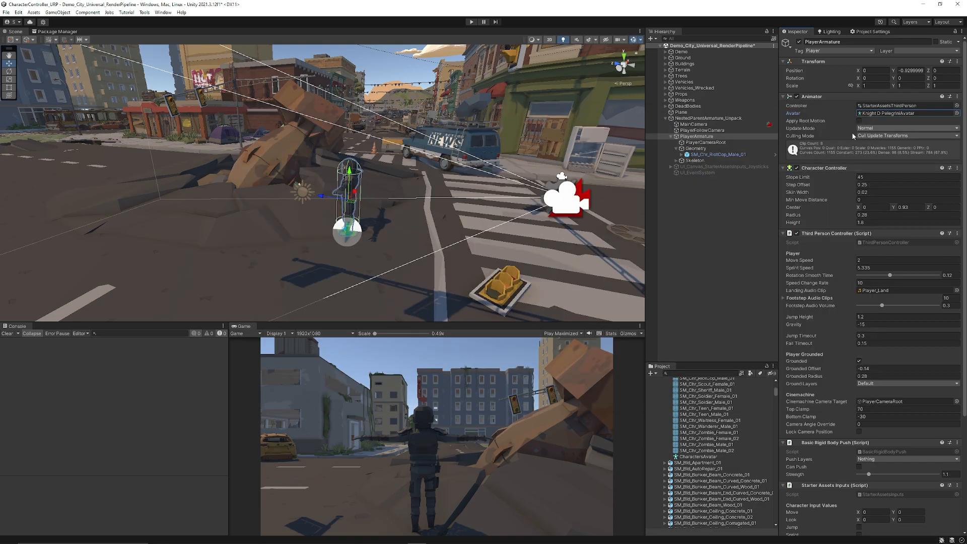
left_click(719, 154)
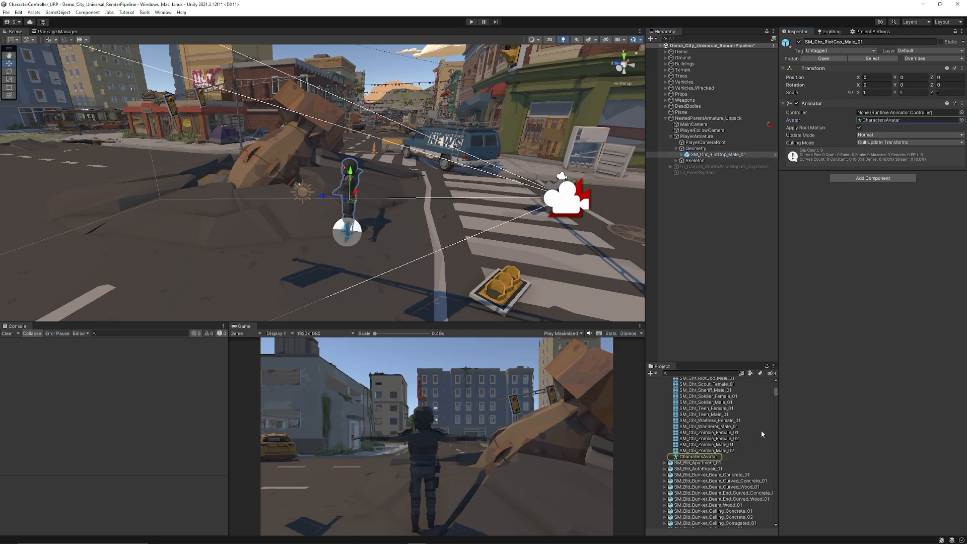
scroll("down", 3)
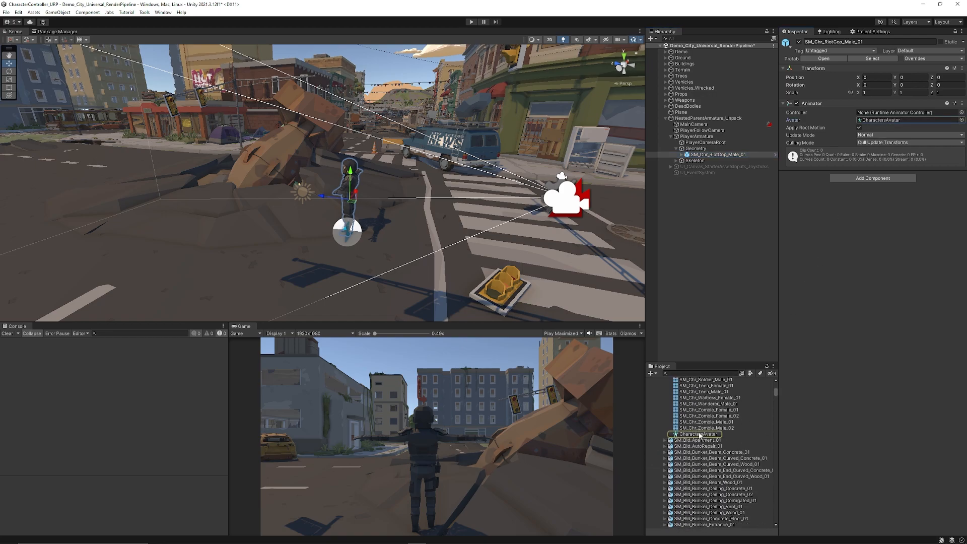
left_click(696, 136)
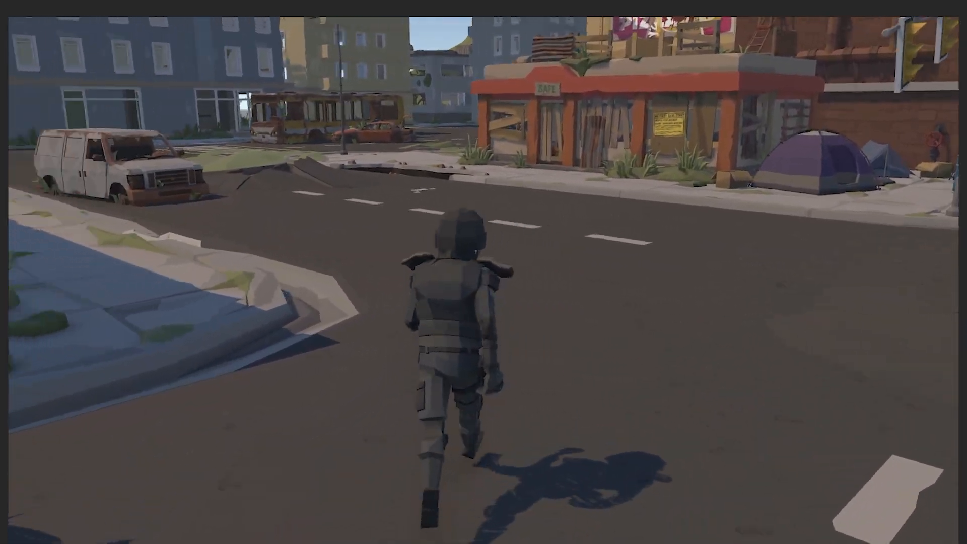
Hold W to make the riot cop run through the city streets.
key("w")
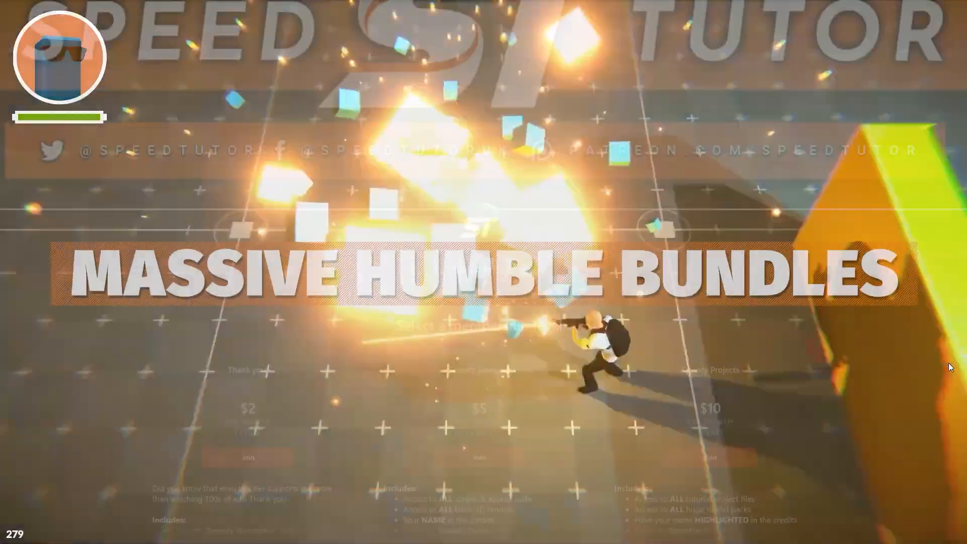
scroll("down", 3)
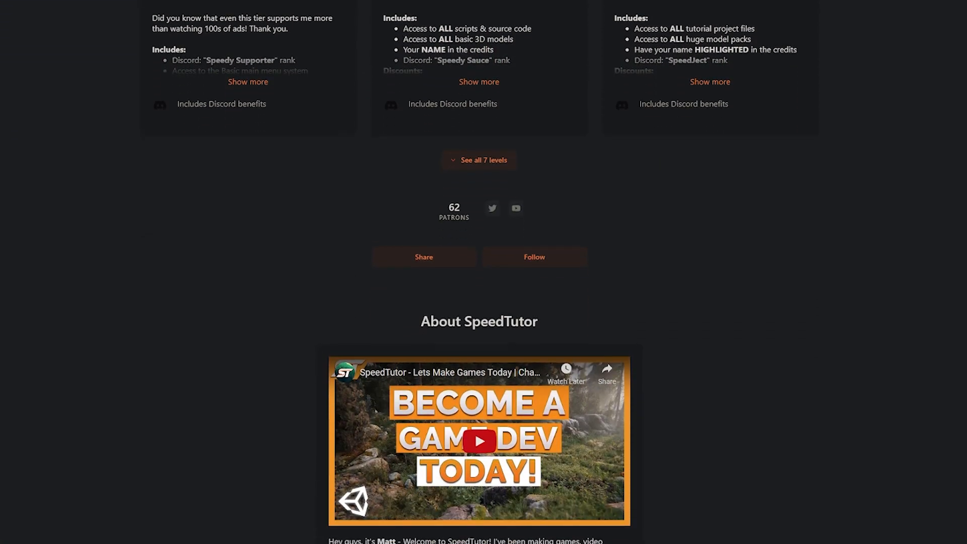
scroll("down", 3)
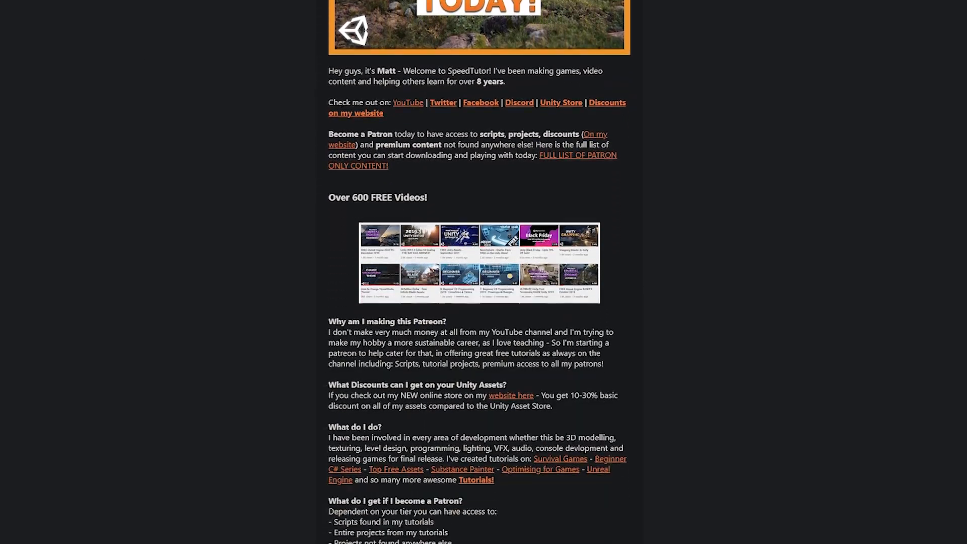
scroll("down", 3)
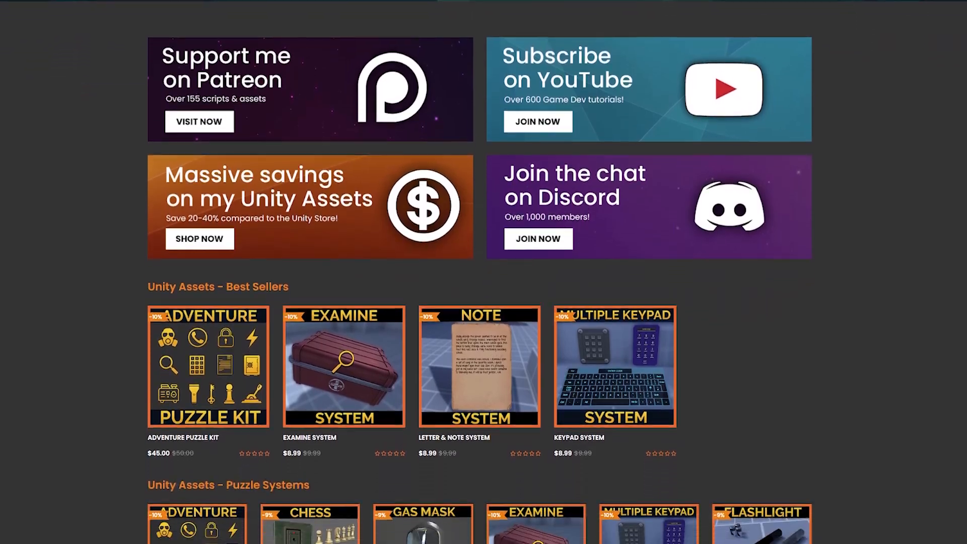
scroll("down", 3)
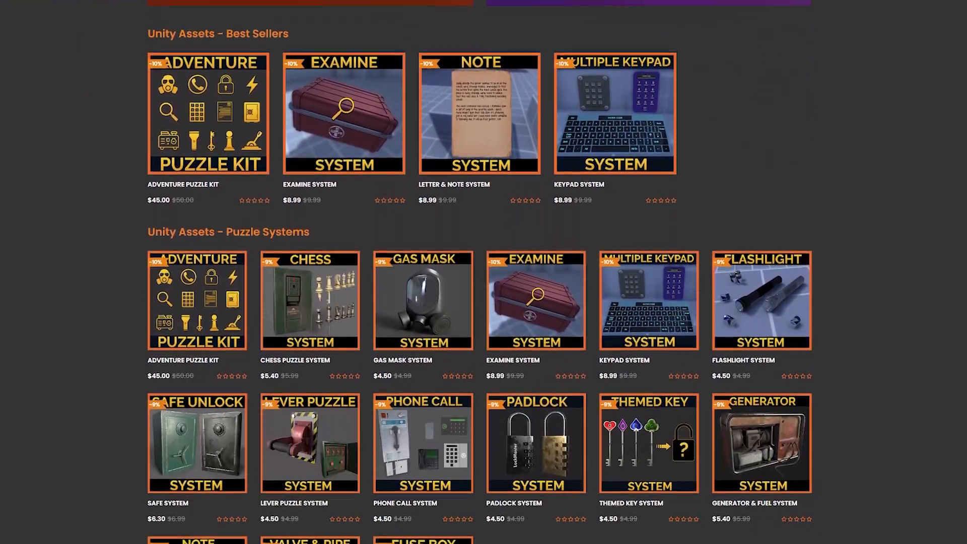
scroll("down", 3)
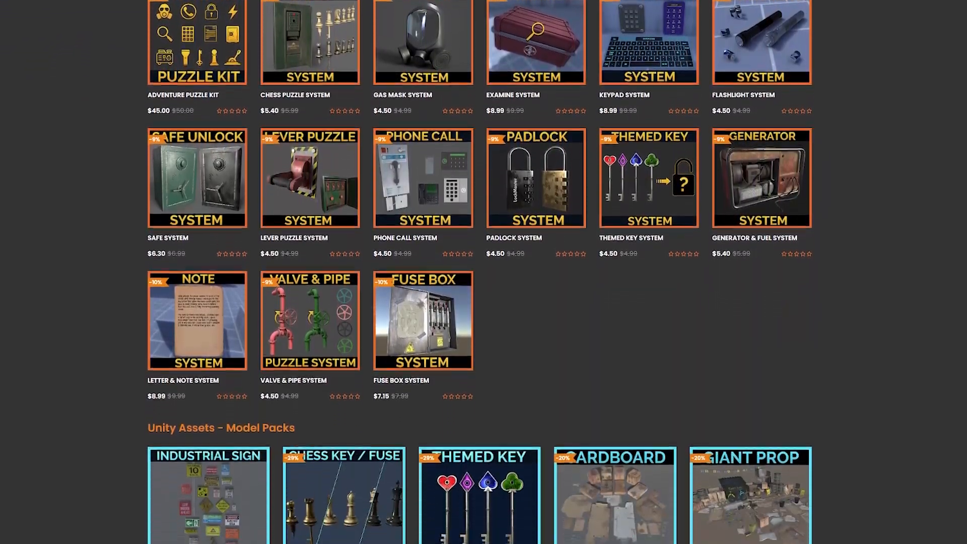